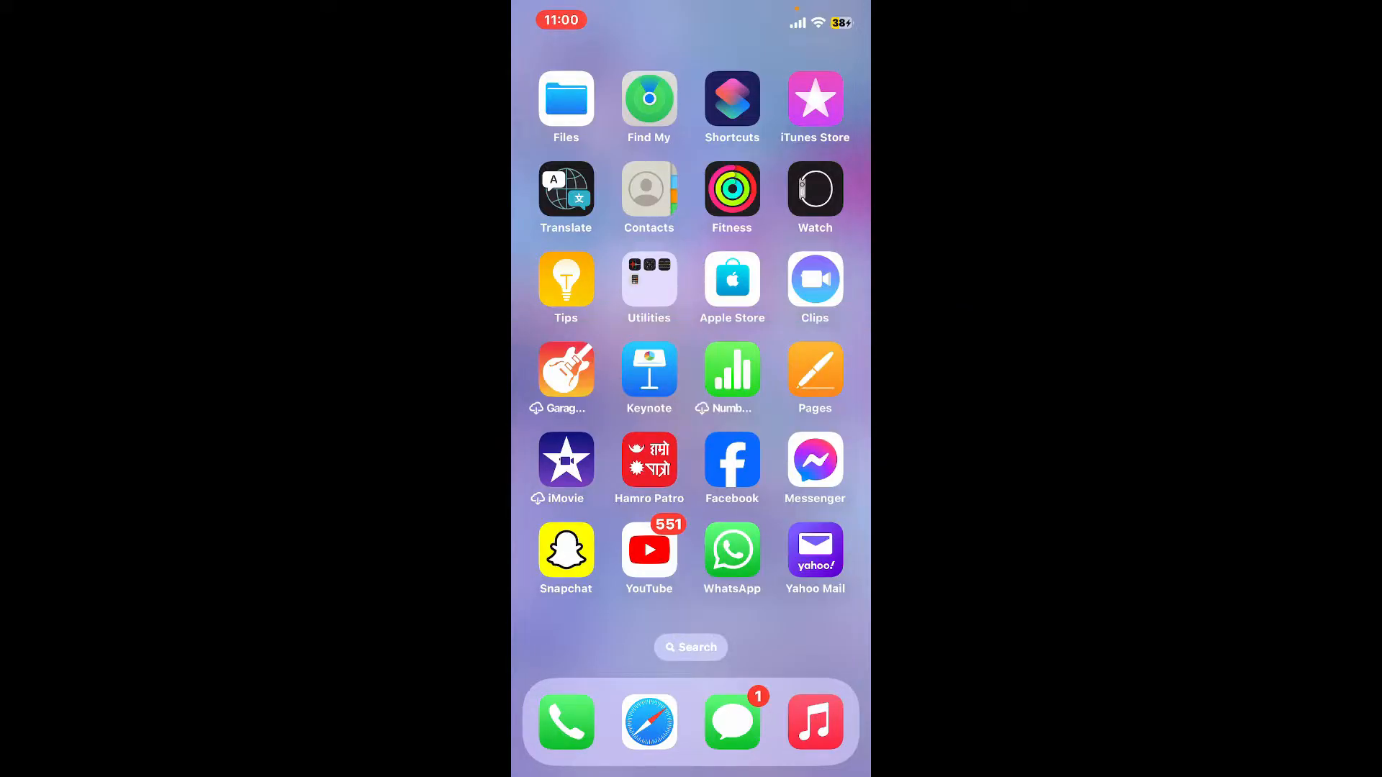
Launch Yahoo Mail from the Home Screen to reach the inbox
left_click(815, 550)
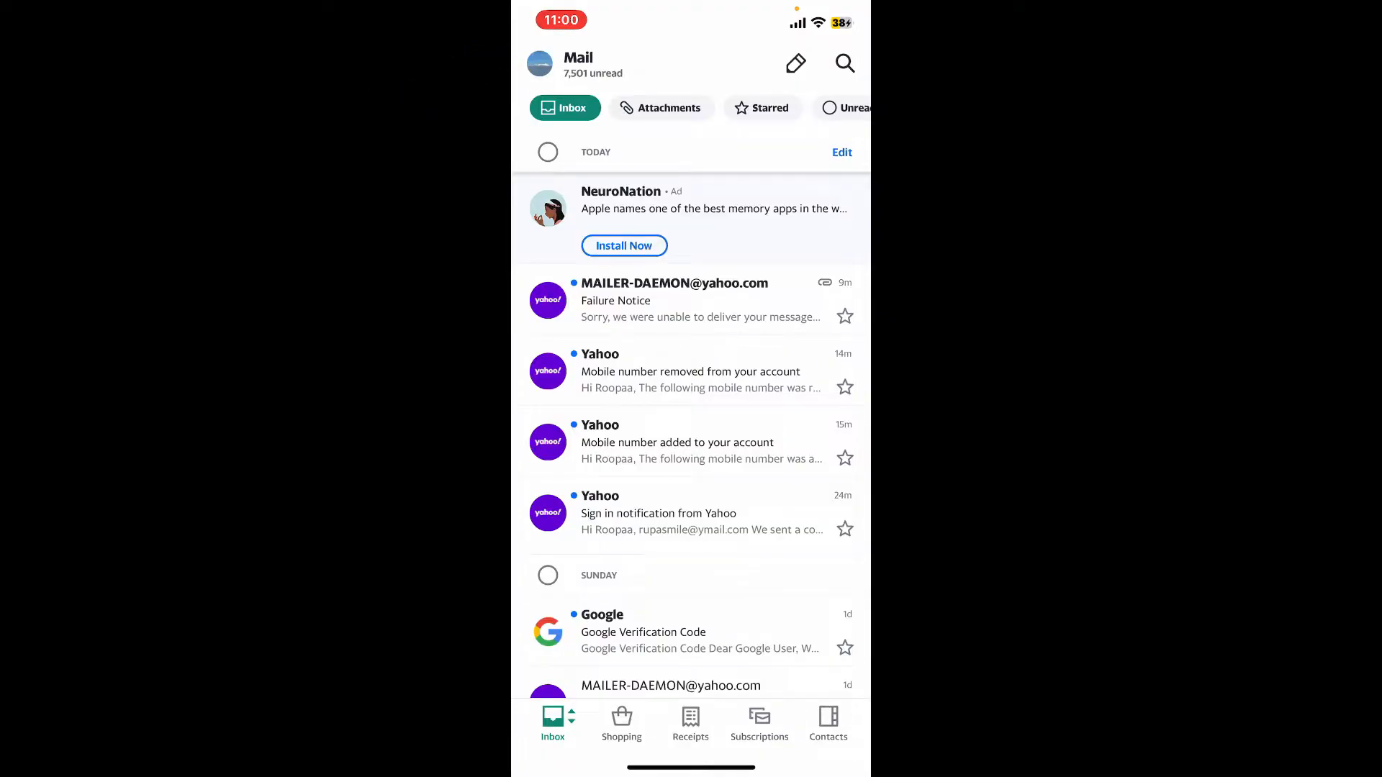
Go through the profile avatar and Settings to the Manage accounts page
left_click(547, 63)
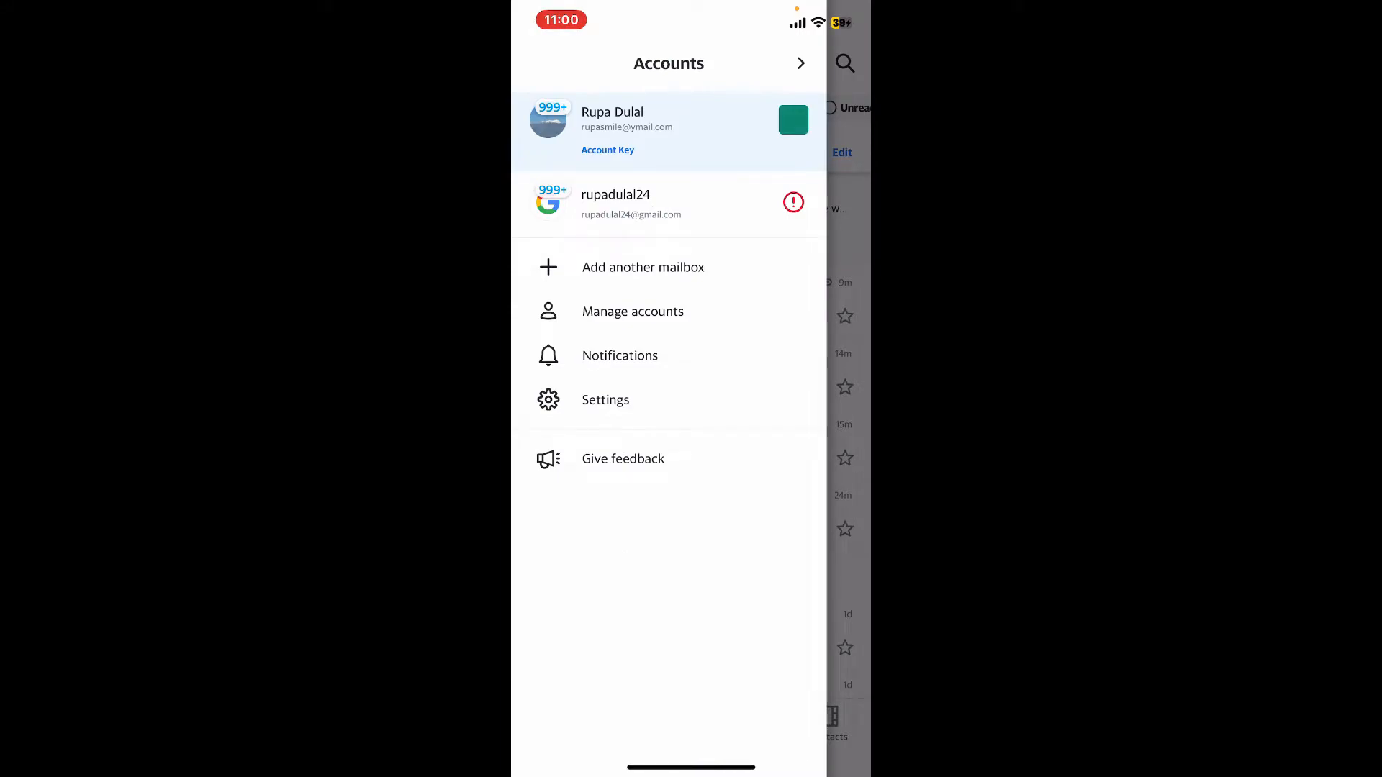
left_click(604, 400)
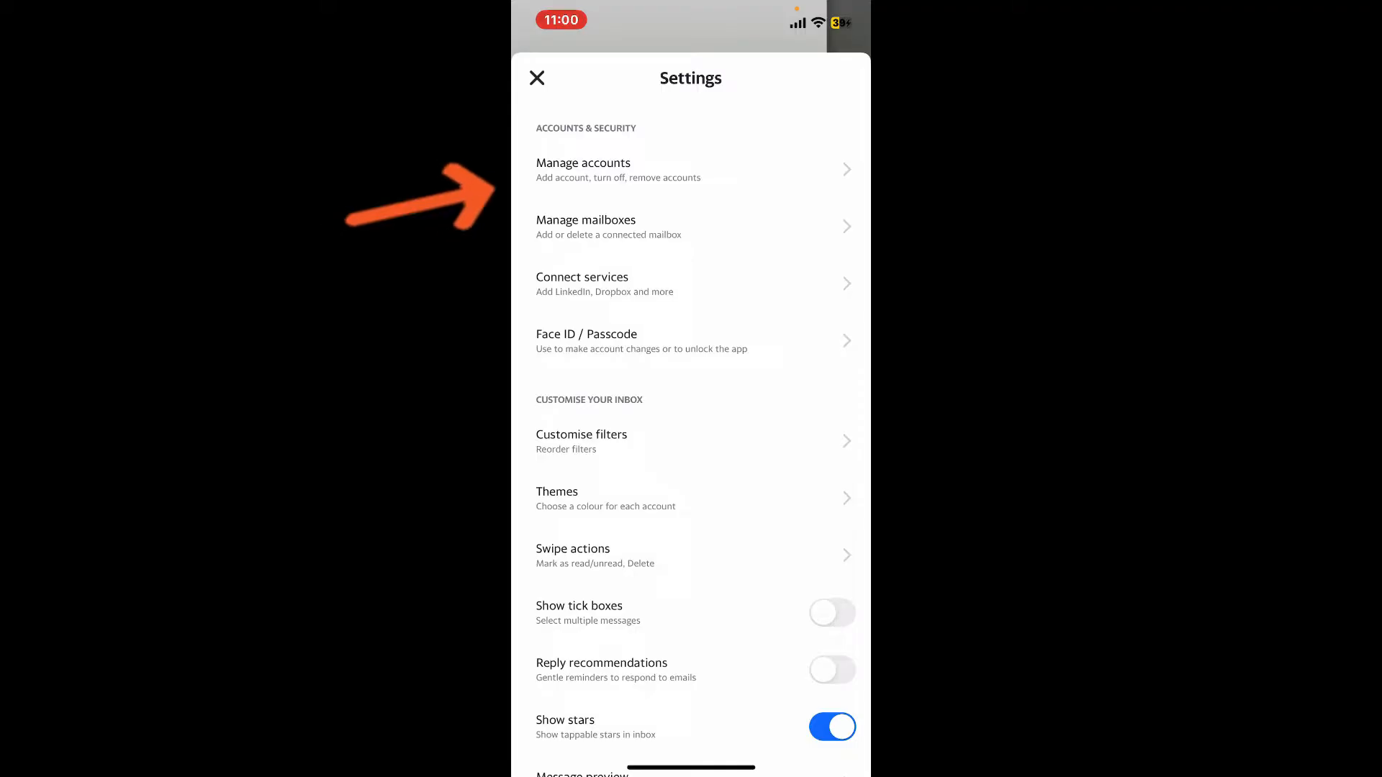
left_click(583, 163)
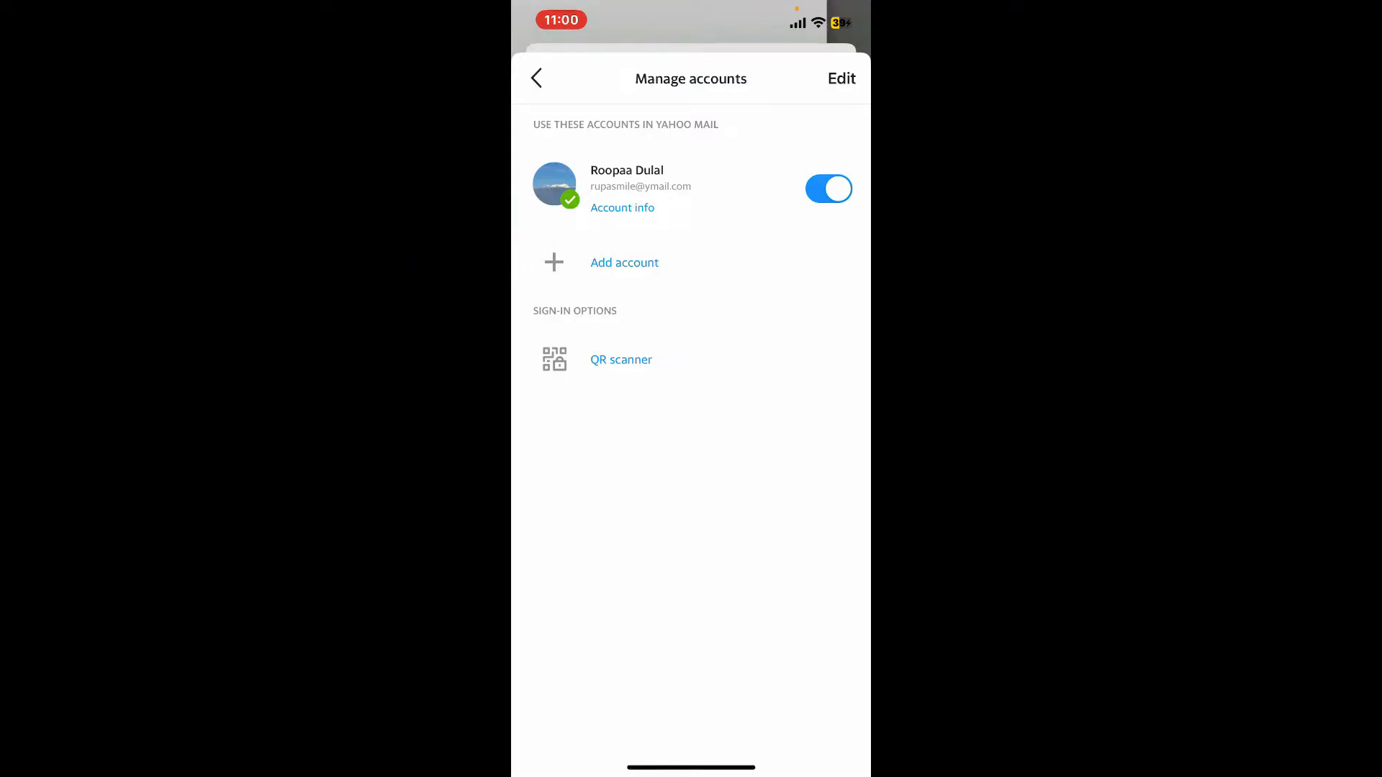
From Account info, reach Update language and expand the Preferred language list
left_click(622, 208)
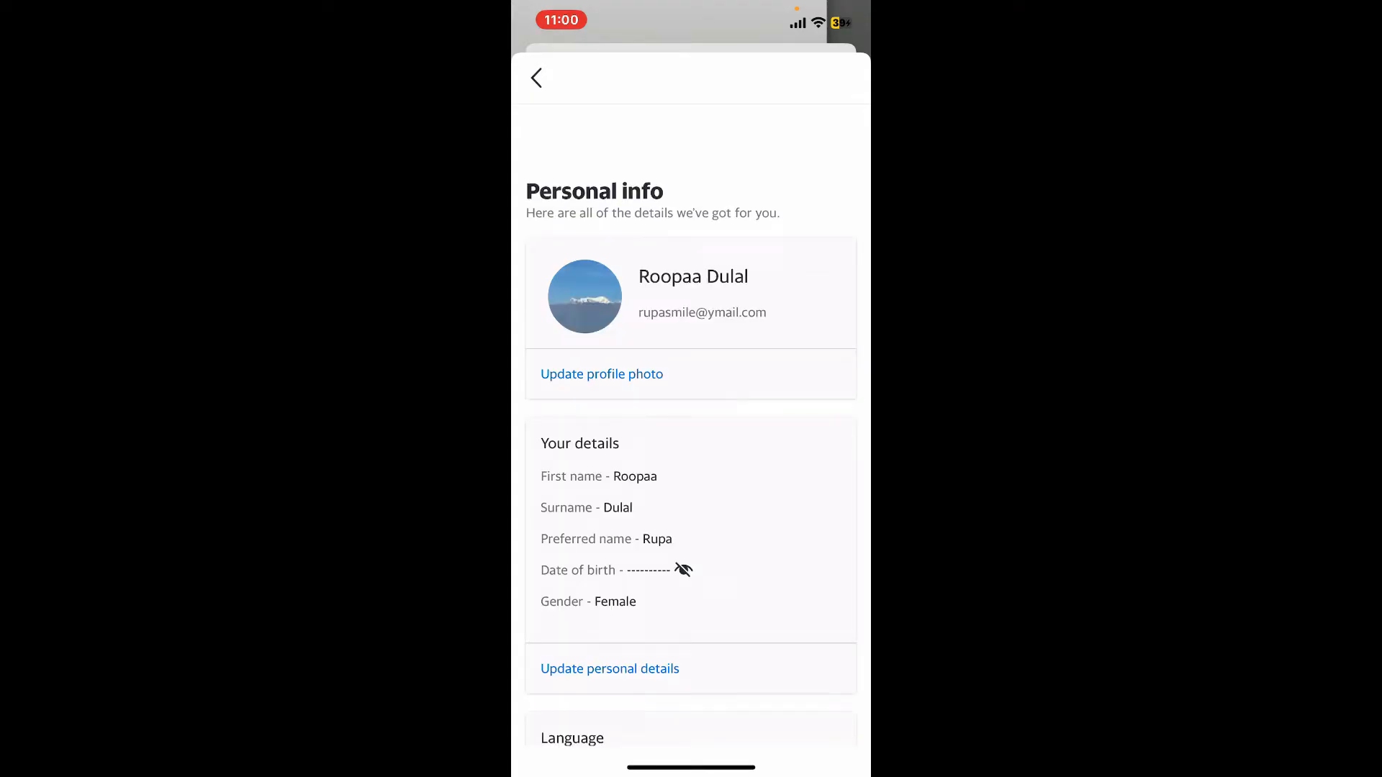
scroll("down", 3)
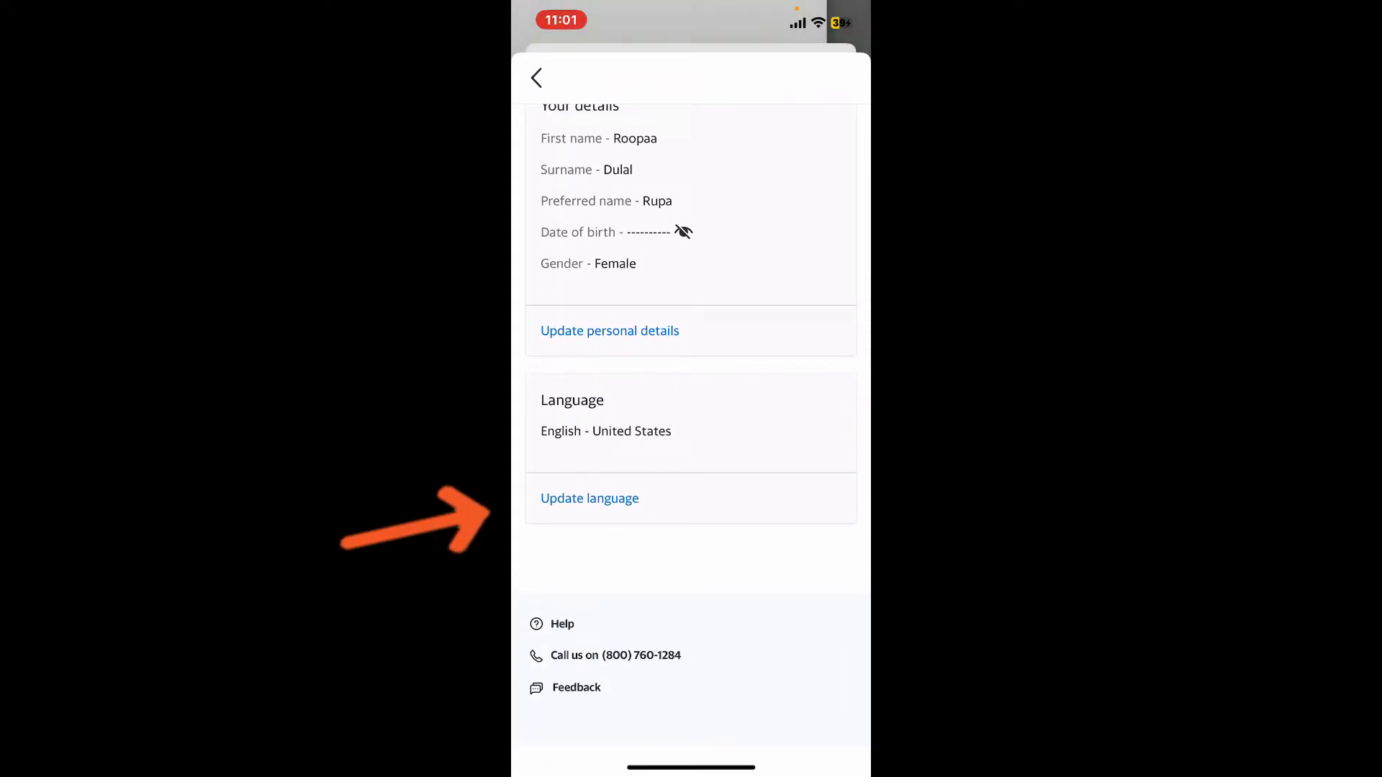
left_click(590, 498)
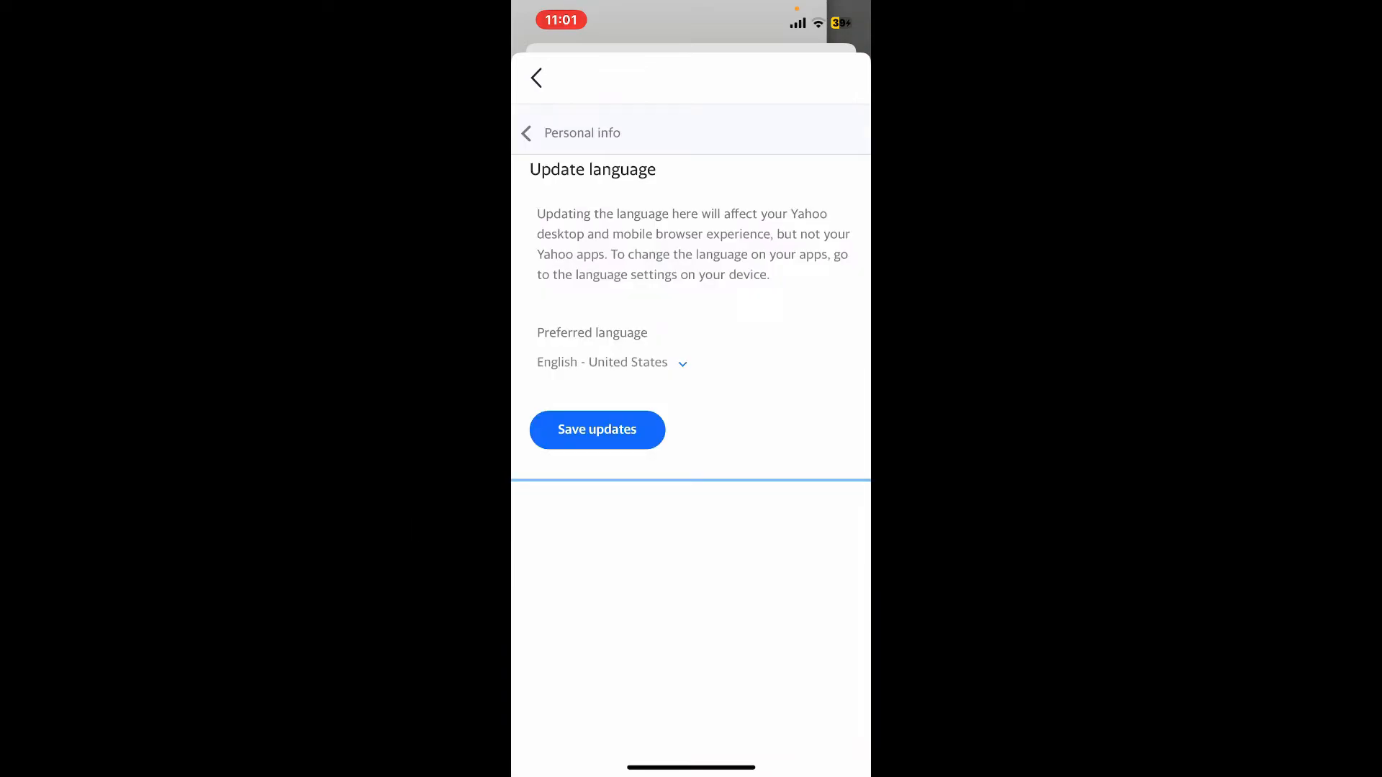
left_click(605, 362)
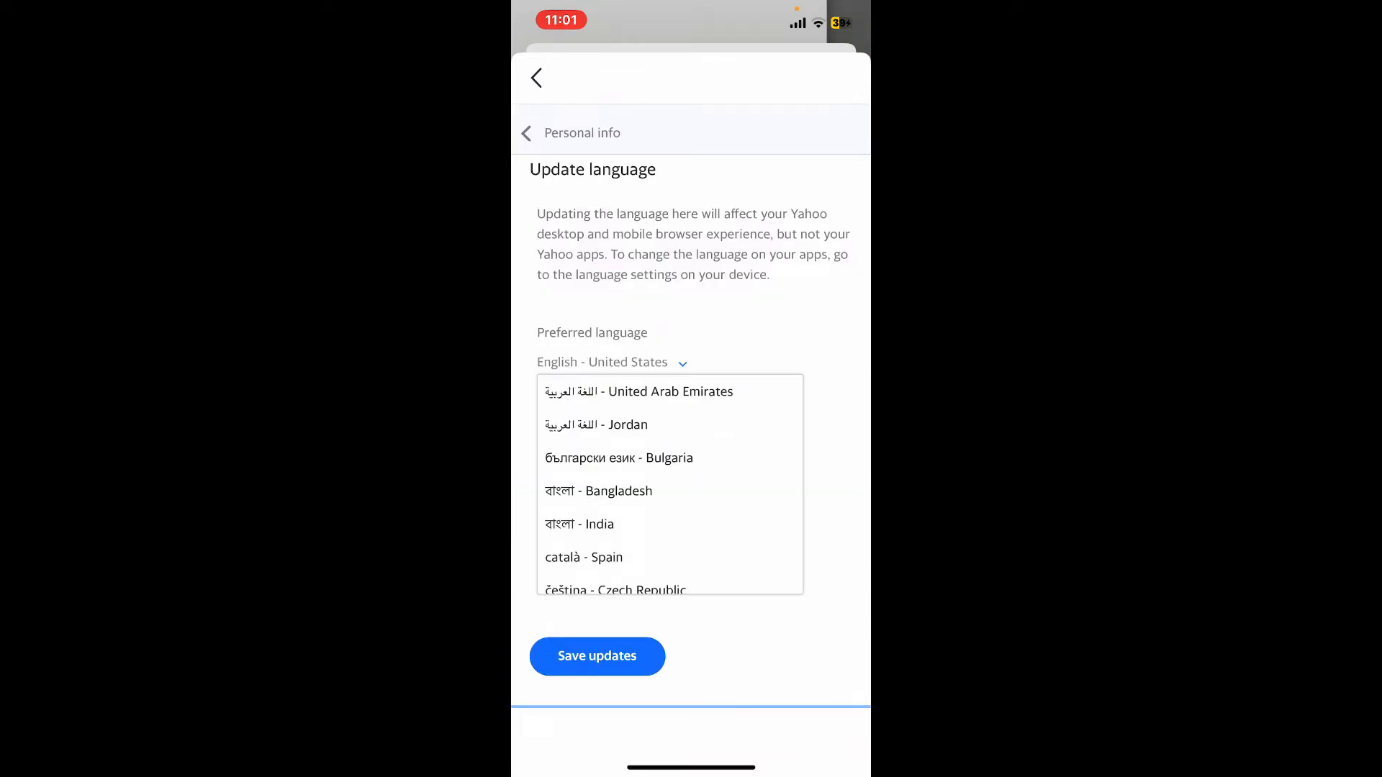
Choose English - Australia as the preferred language, leaving it unsaved
scroll("down", 3)
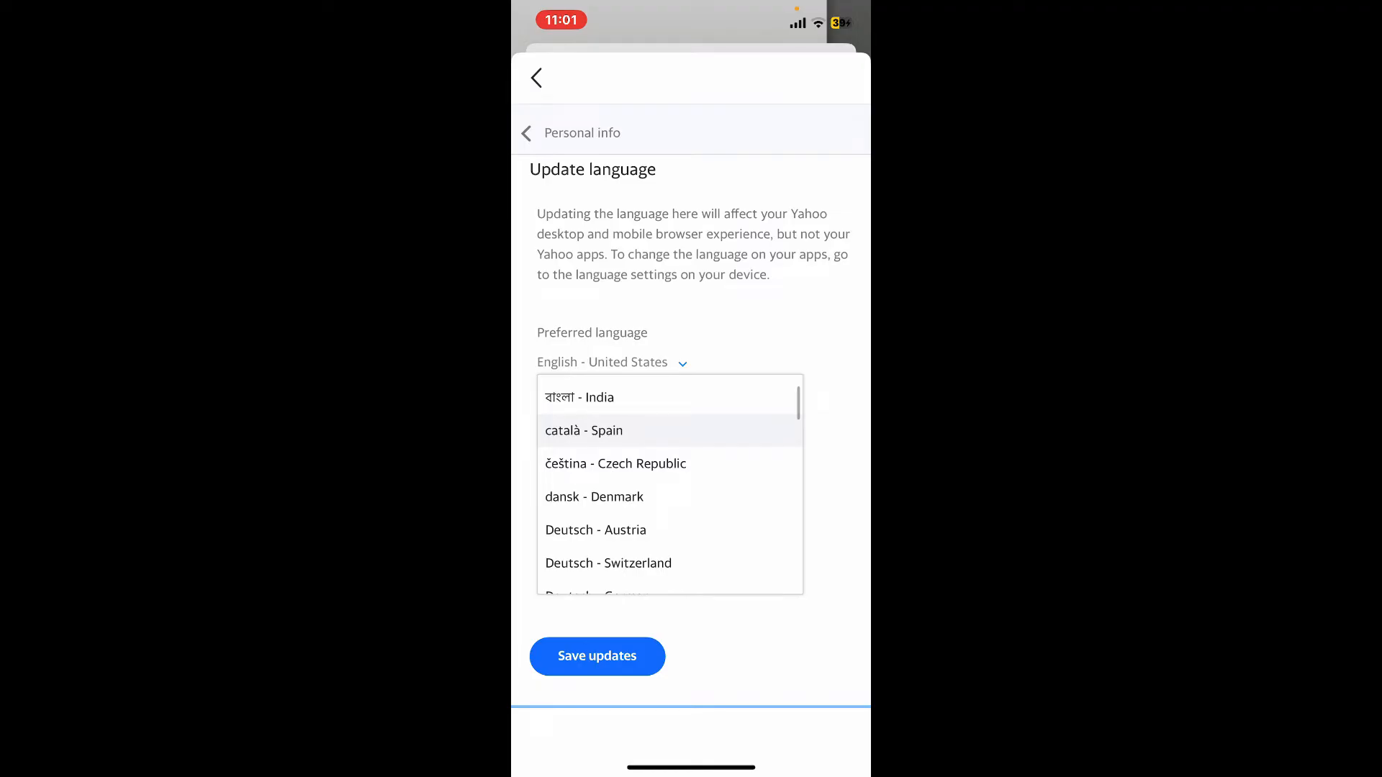
scroll("down", 3)
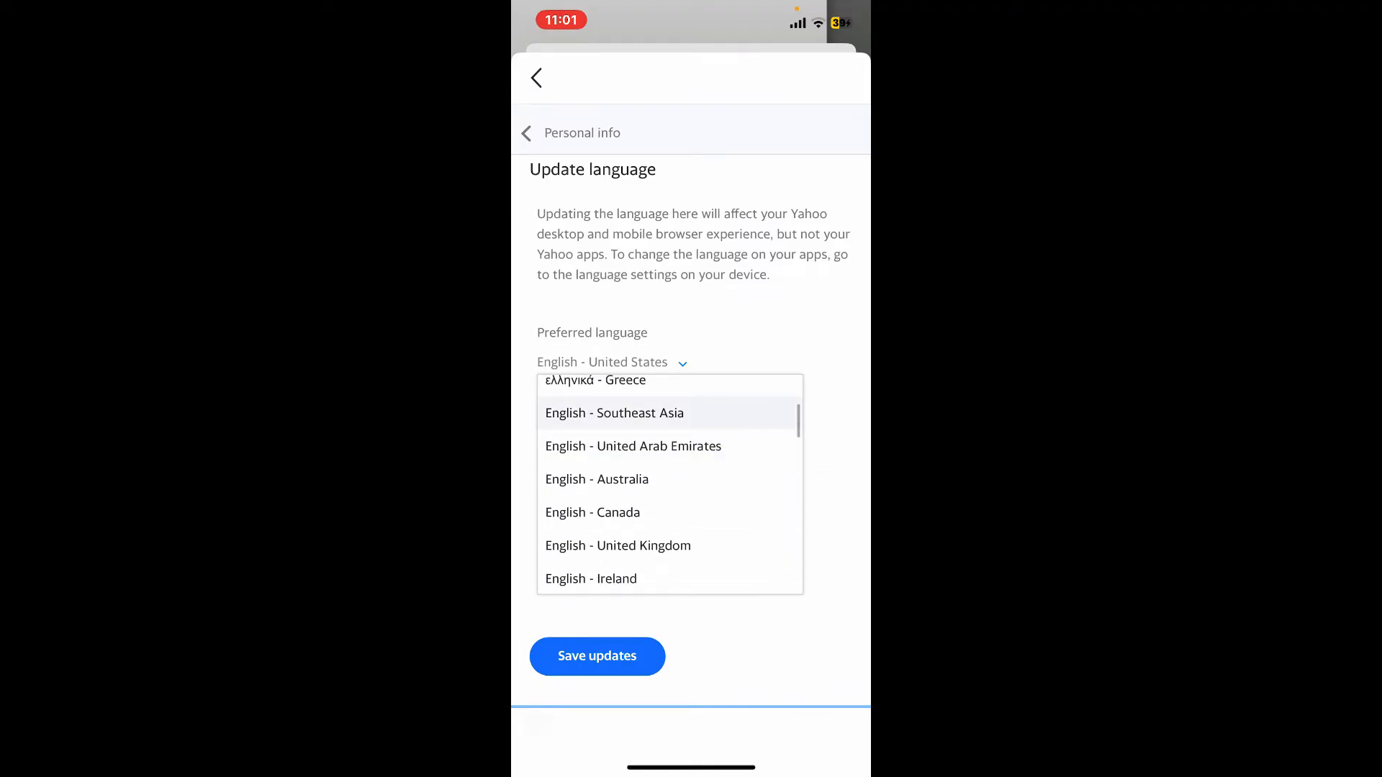
left_click(595, 479)
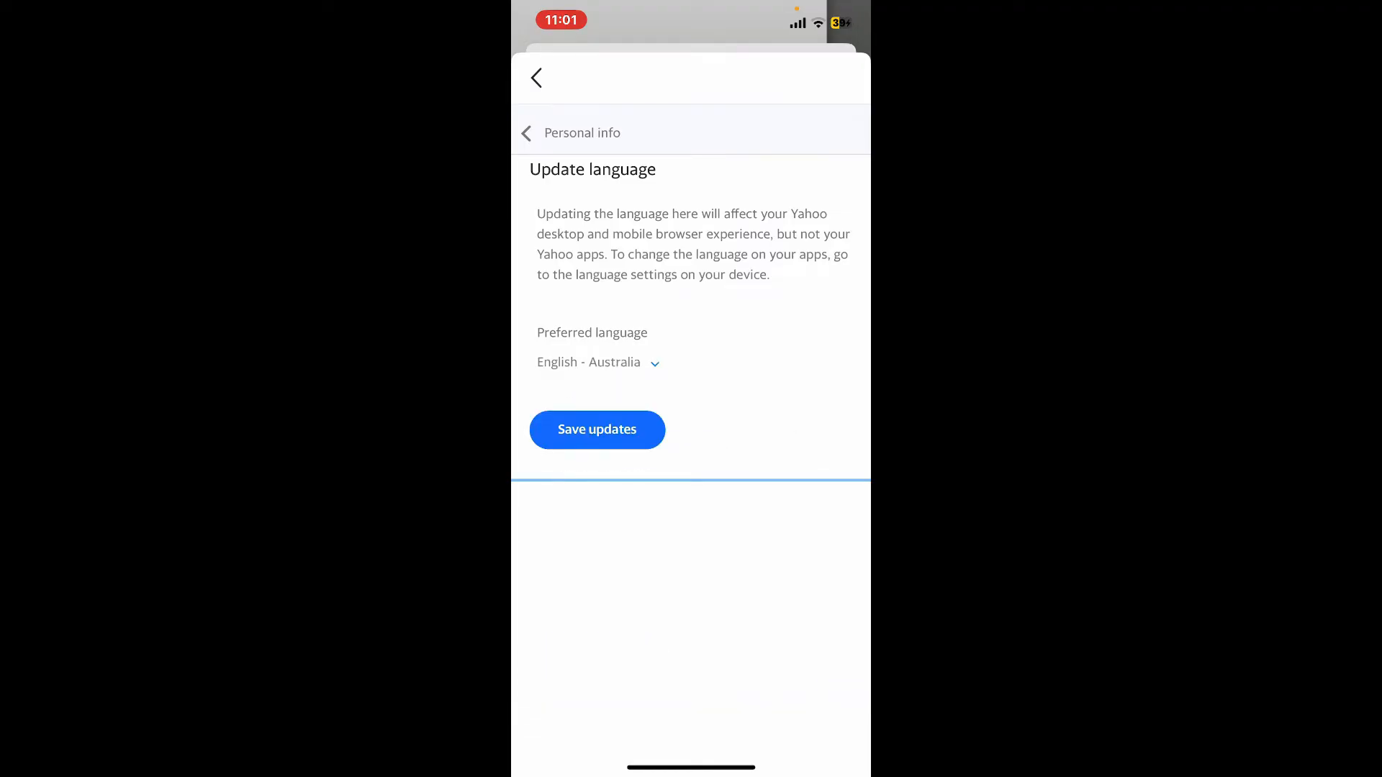